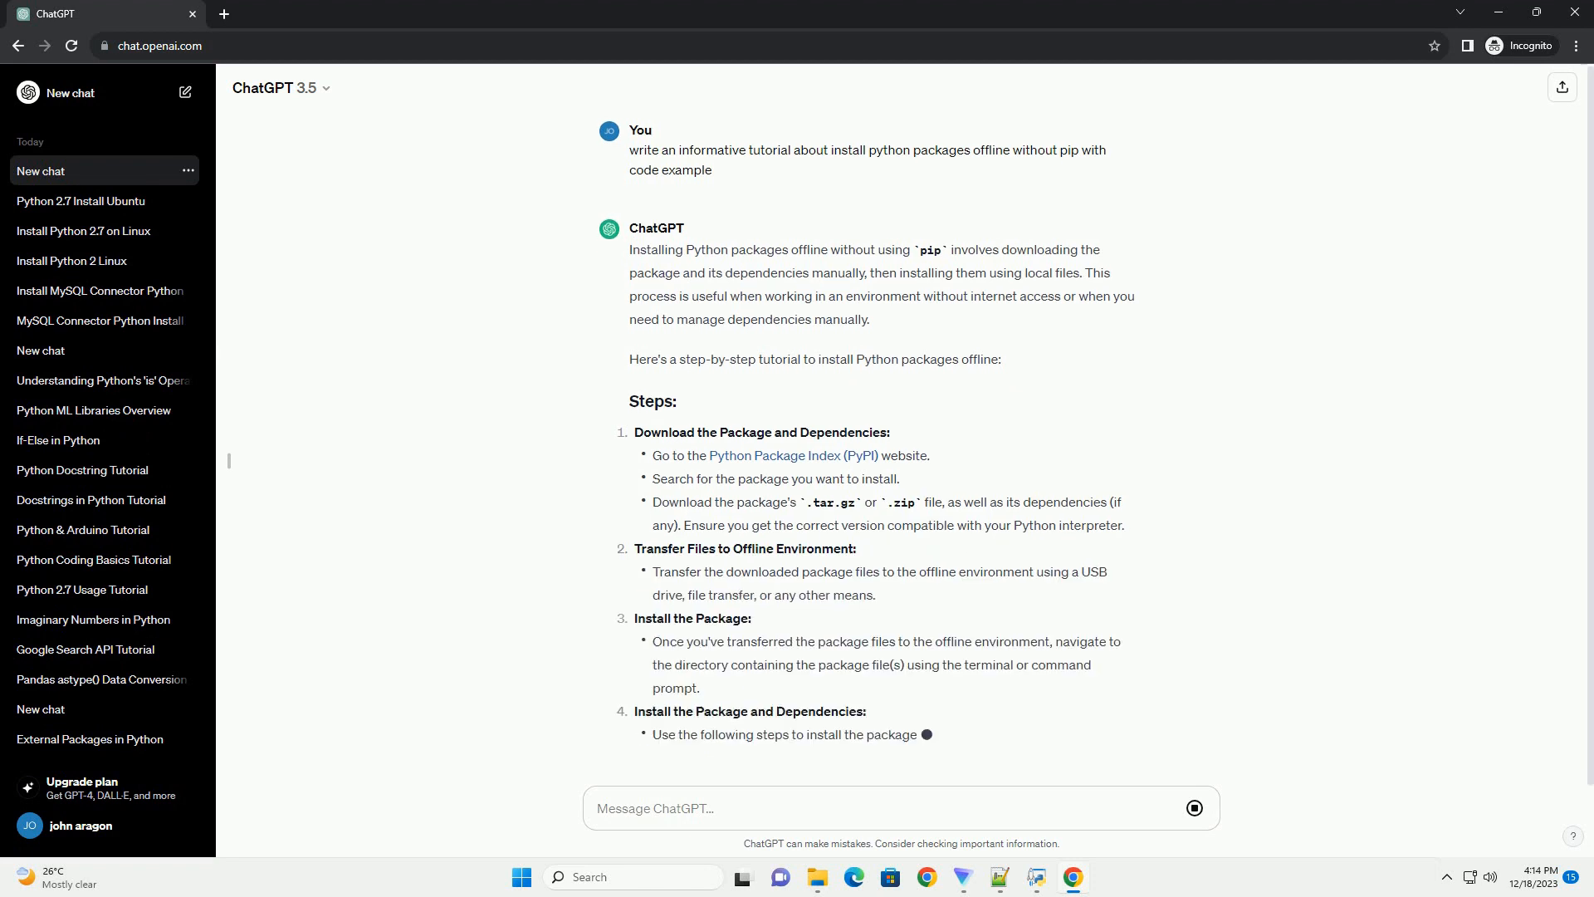
scroll(down, 3)
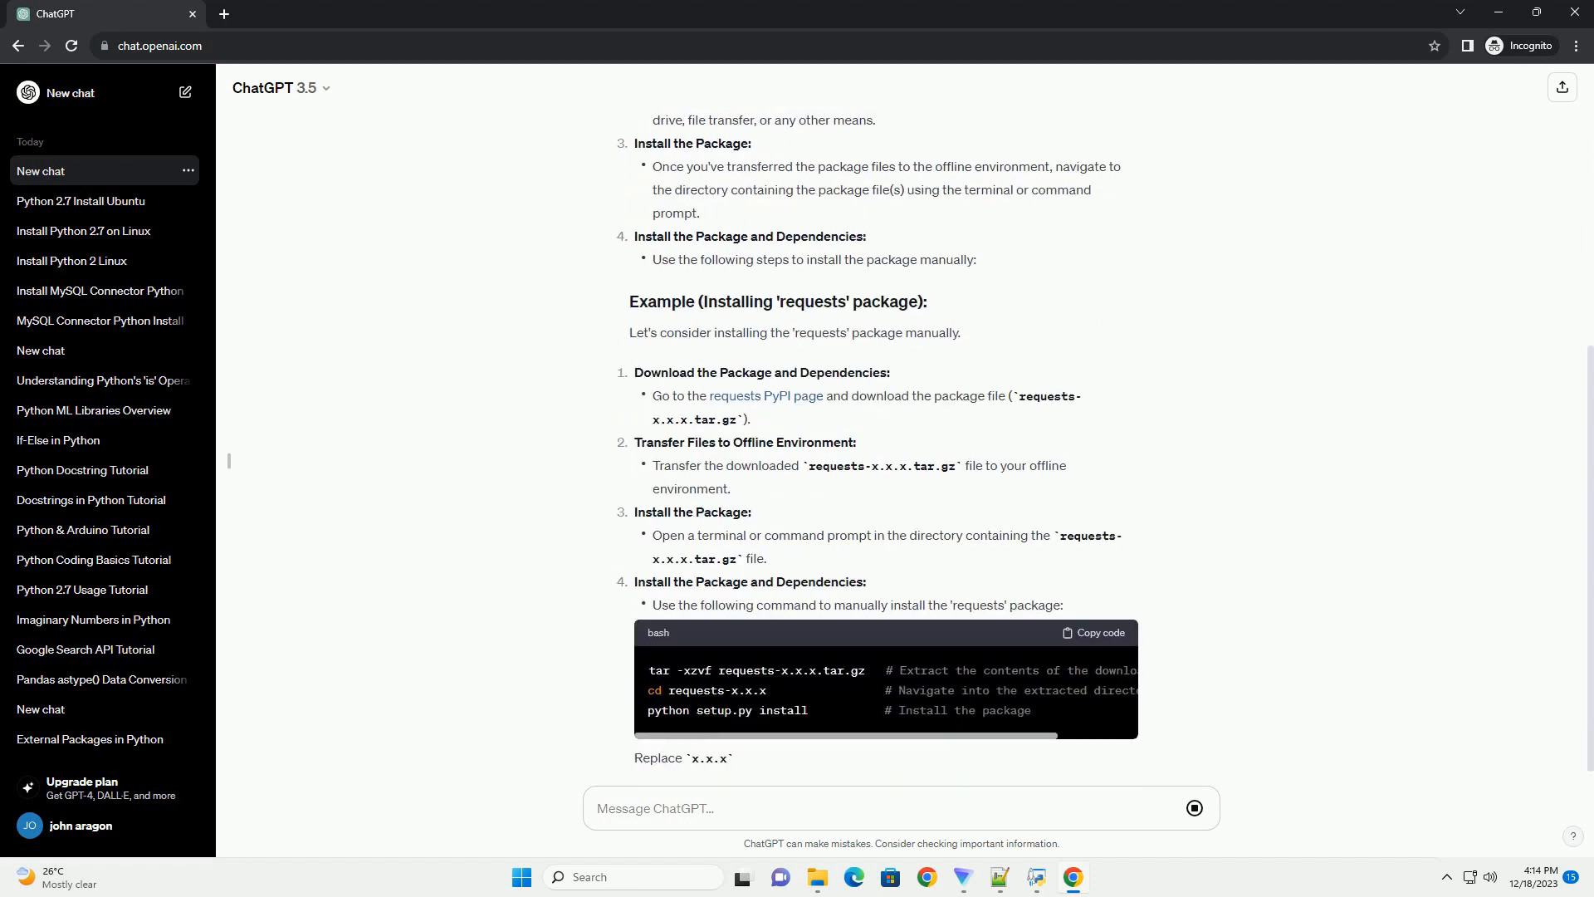
scroll(down, 3)
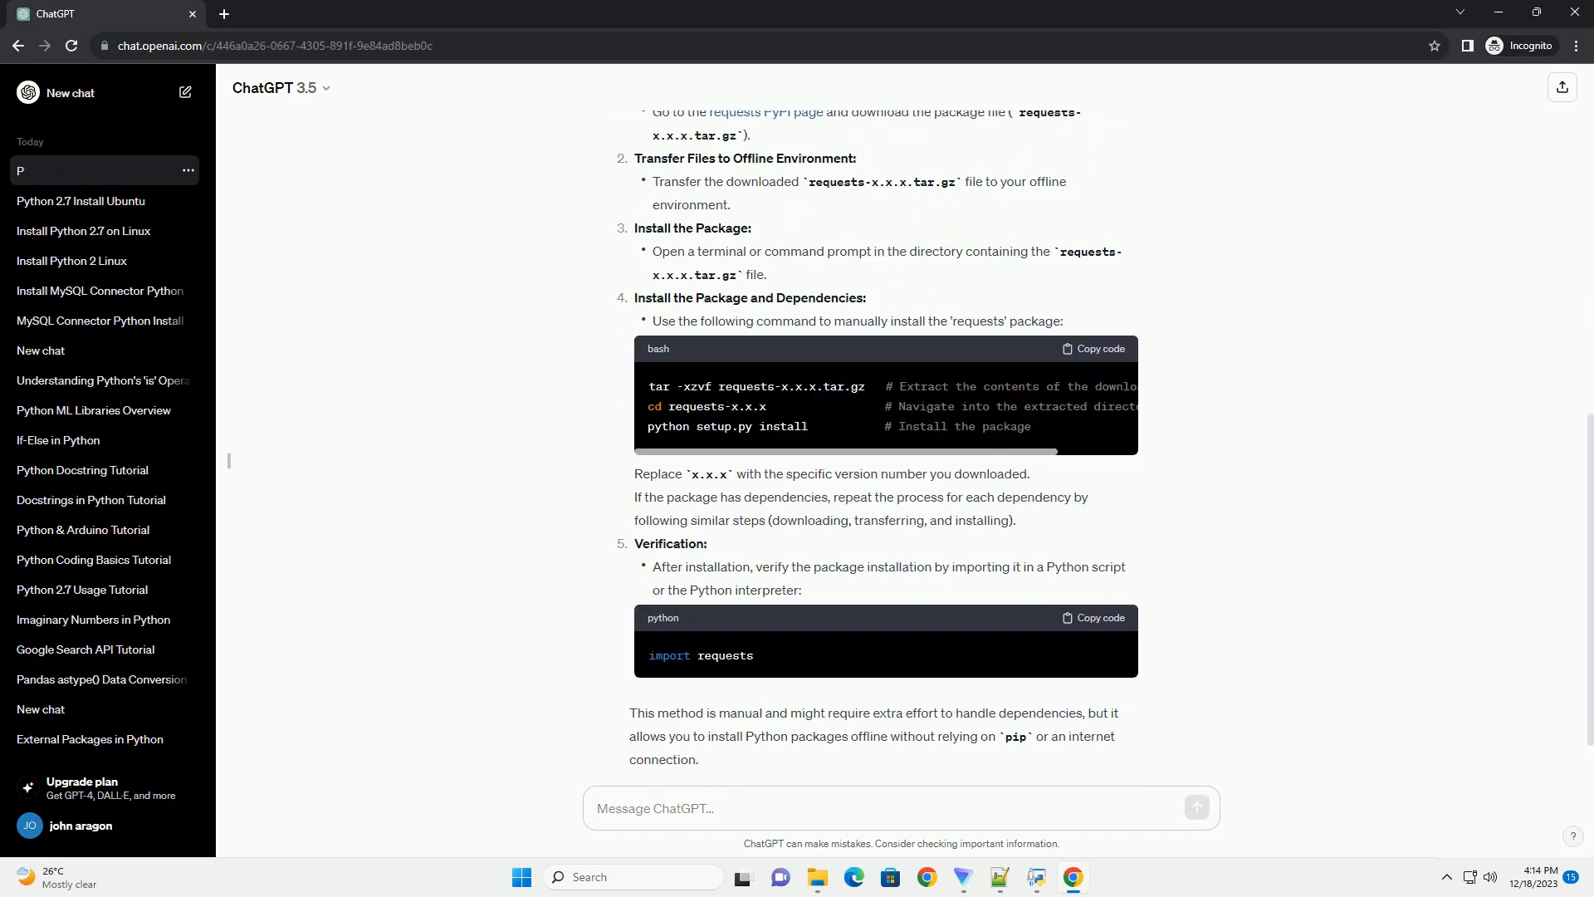
scroll(down, 3)
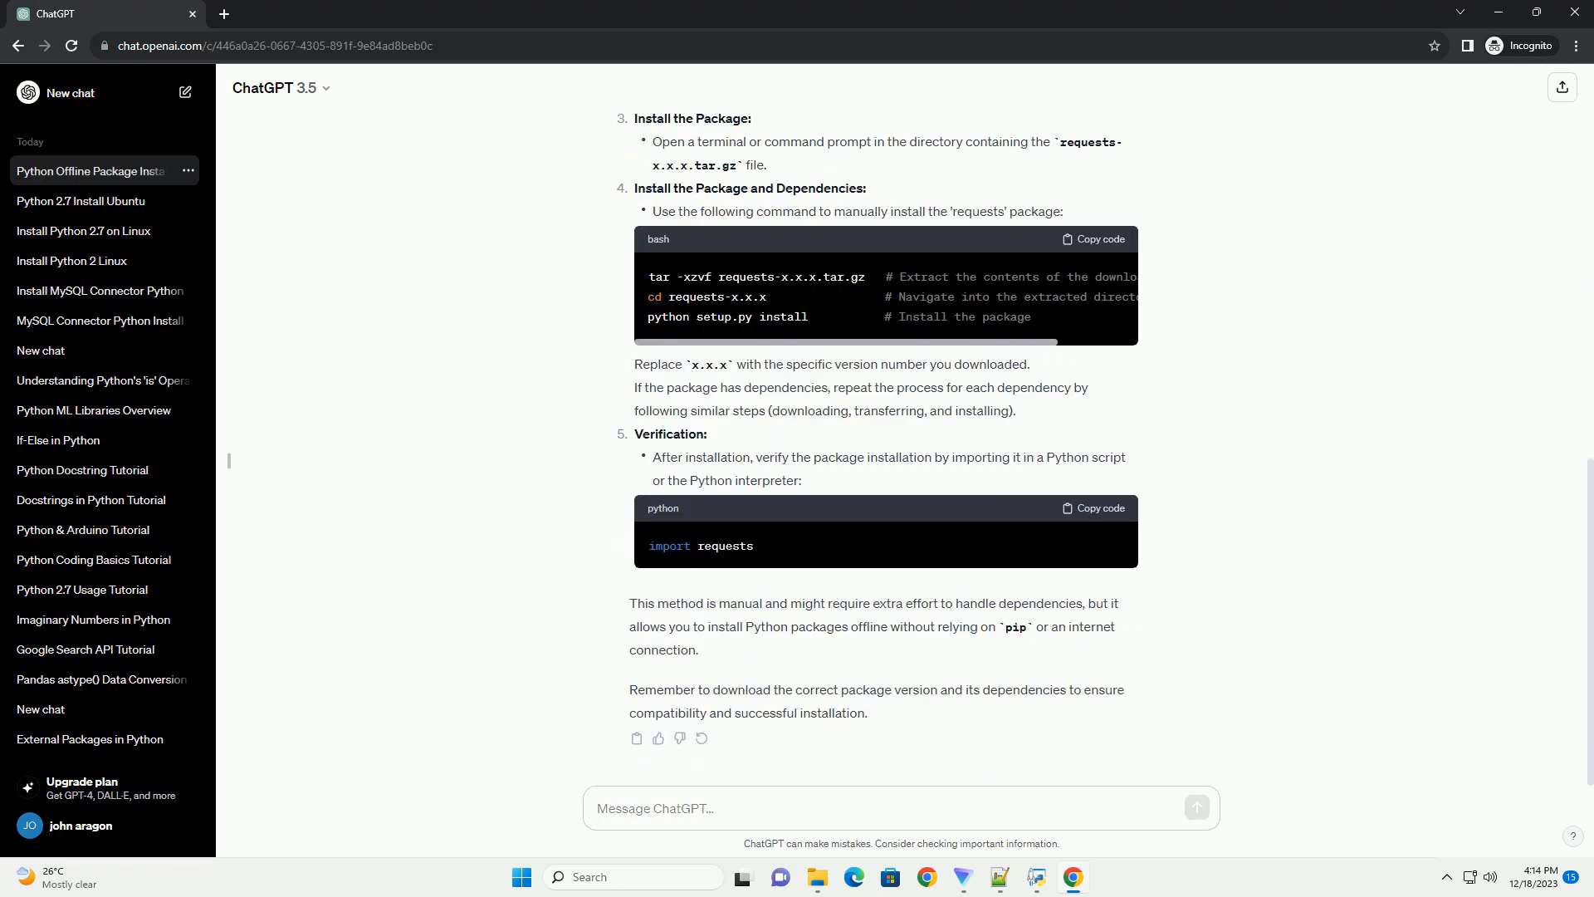